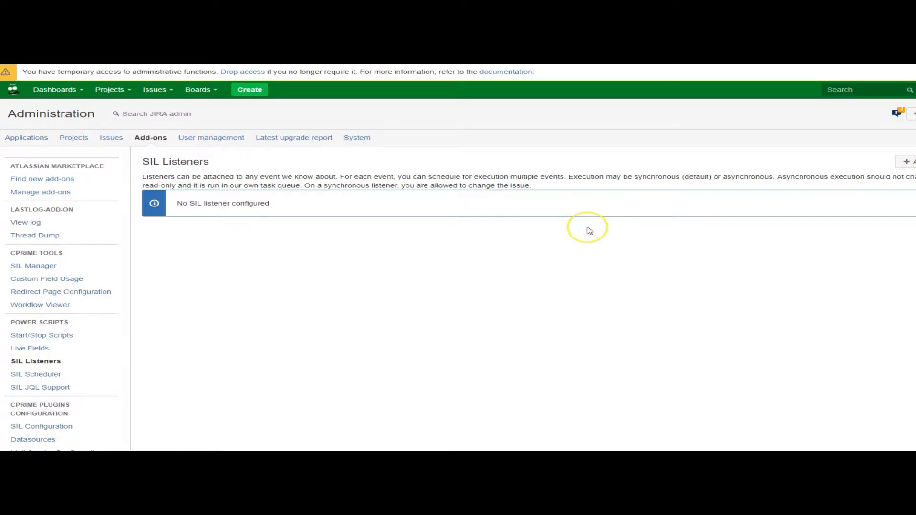
mouse_move(589, 229)
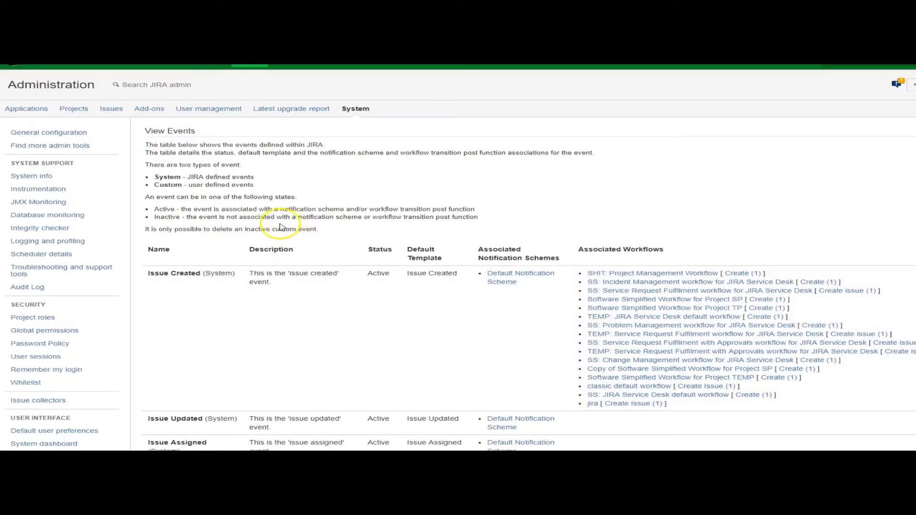
Scroll the View Events table to see Issue Resolved, Issue Closed, Issue Commented and Work Logged
scroll("down", 3)
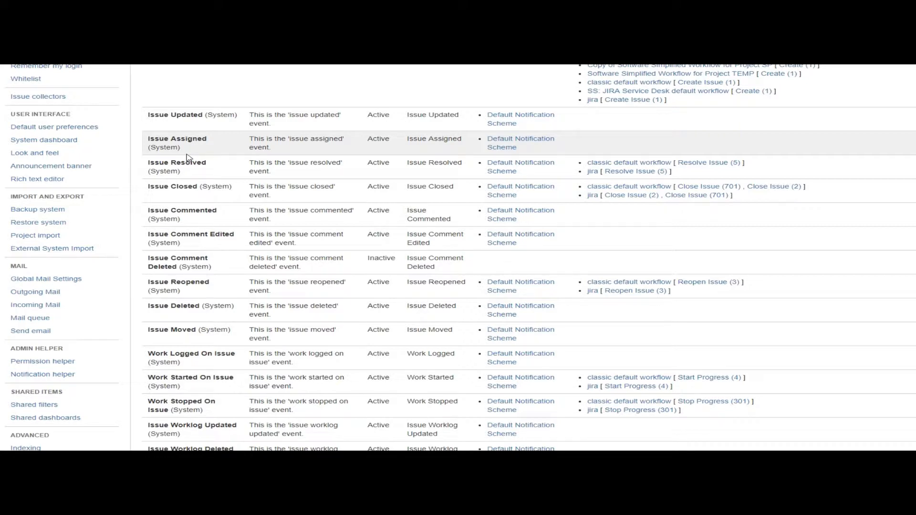
Scroll to the bottom of the events list to find the inactive custom Email Event
scroll("down", 3)
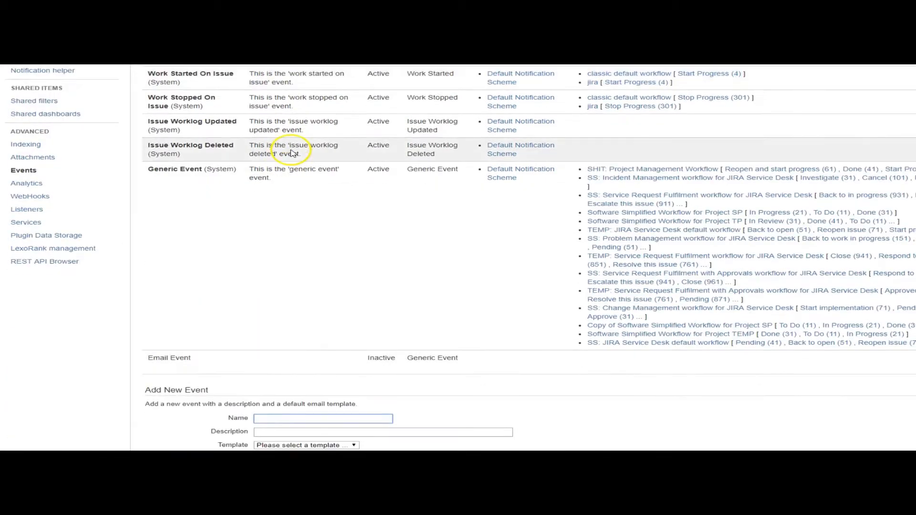
scroll("down", 3)
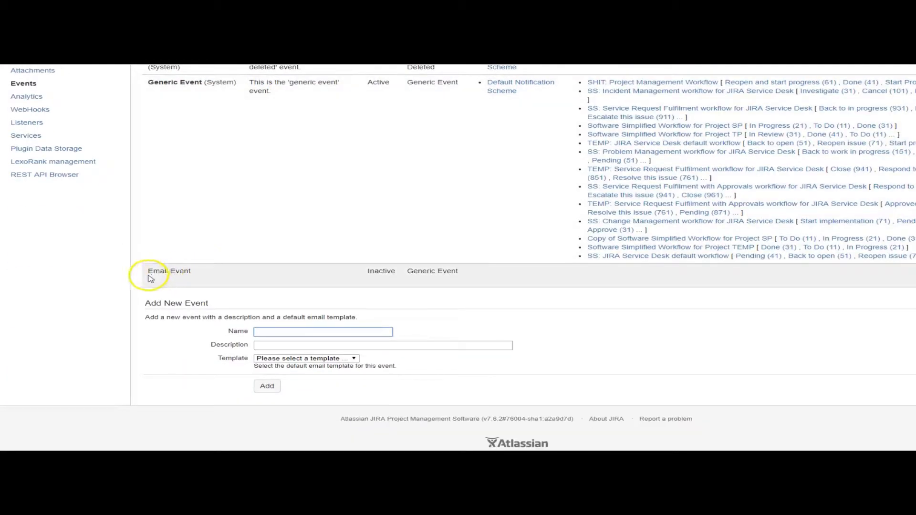
mouse_move(464, 274)
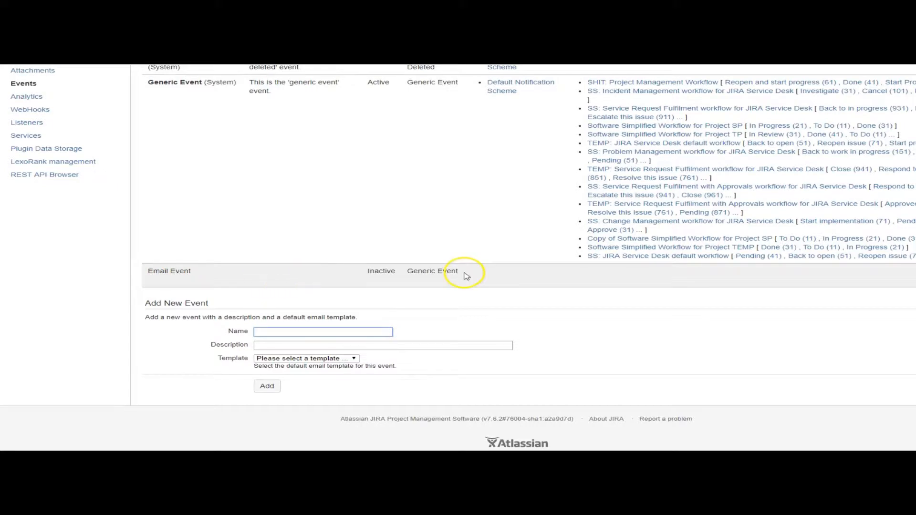
mouse_move(790, 276)
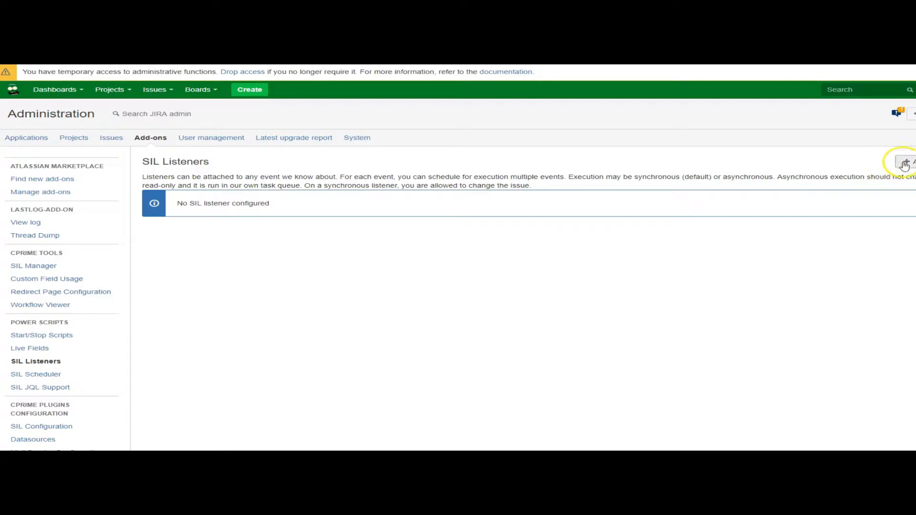
Add a listener on Email Event running silprograms/Listeners/emailEvent.sil
left_click(901, 162)
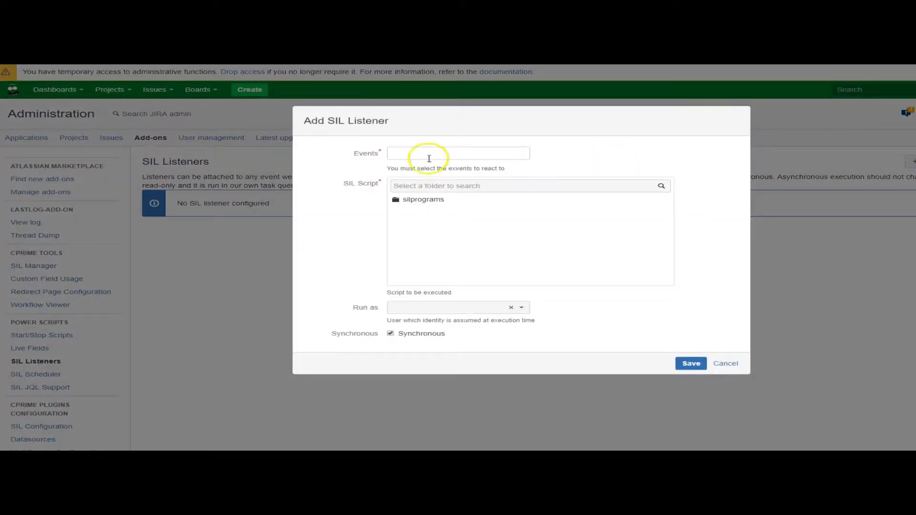
left_click(458, 153)
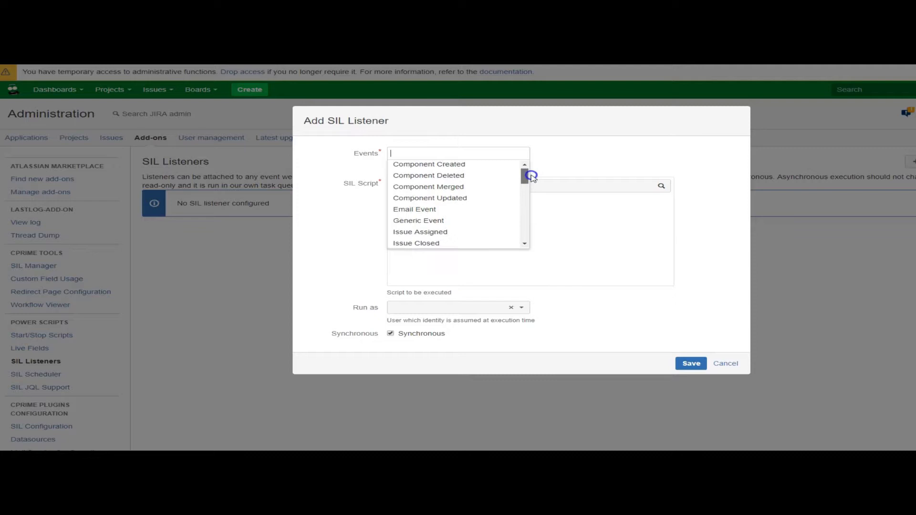
left_click(414, 209)
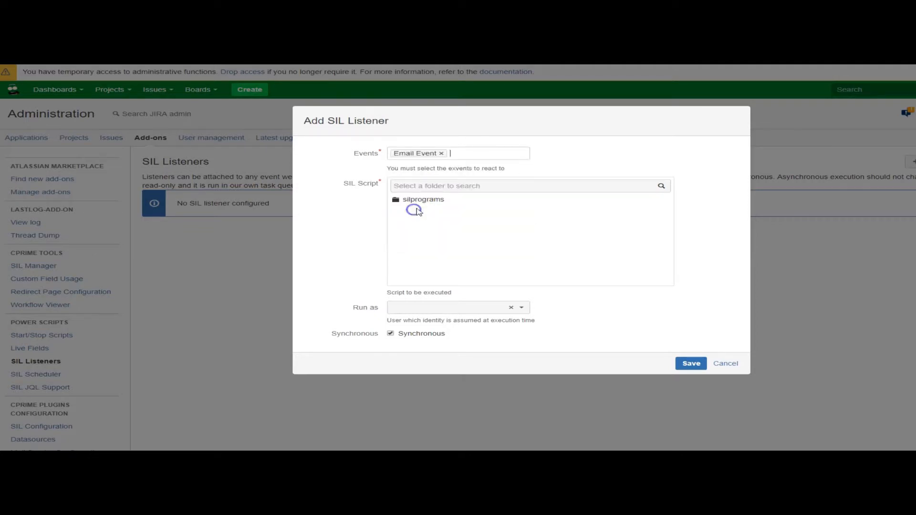
left_click(422, 199)
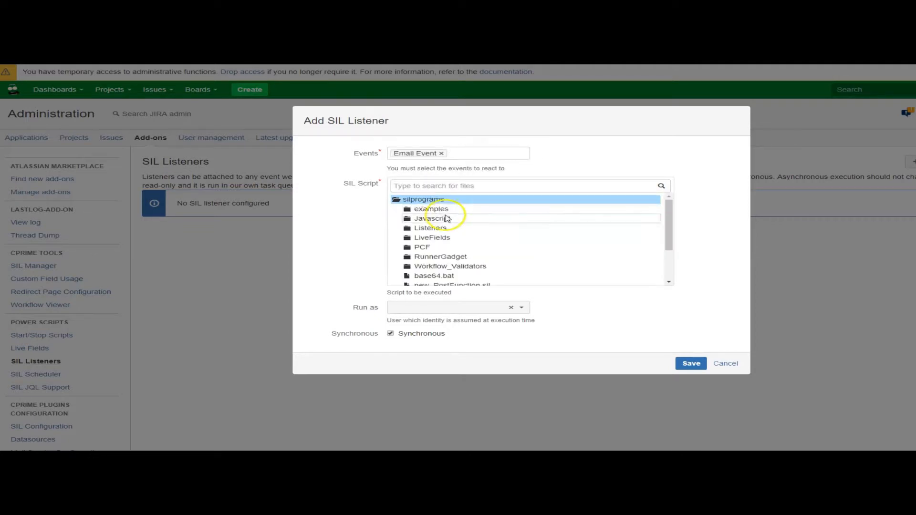
left_click(431, 228)
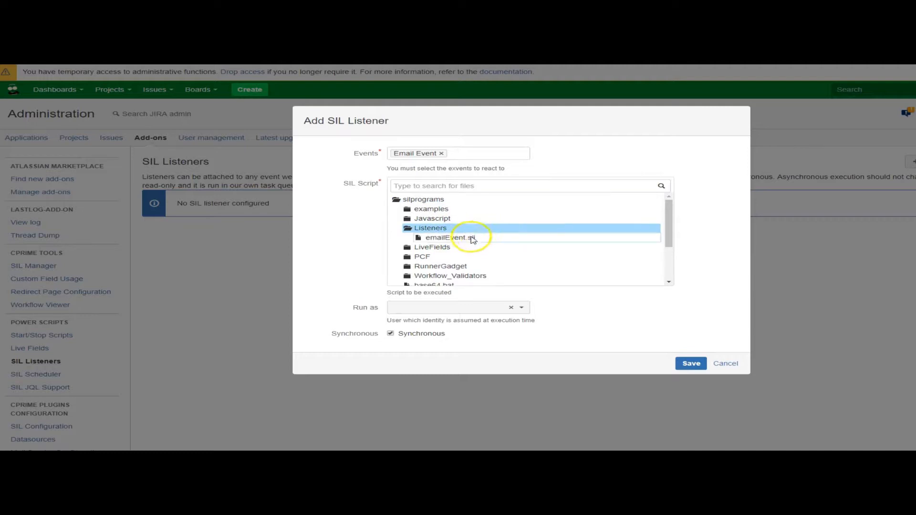
left_click(450, 237)
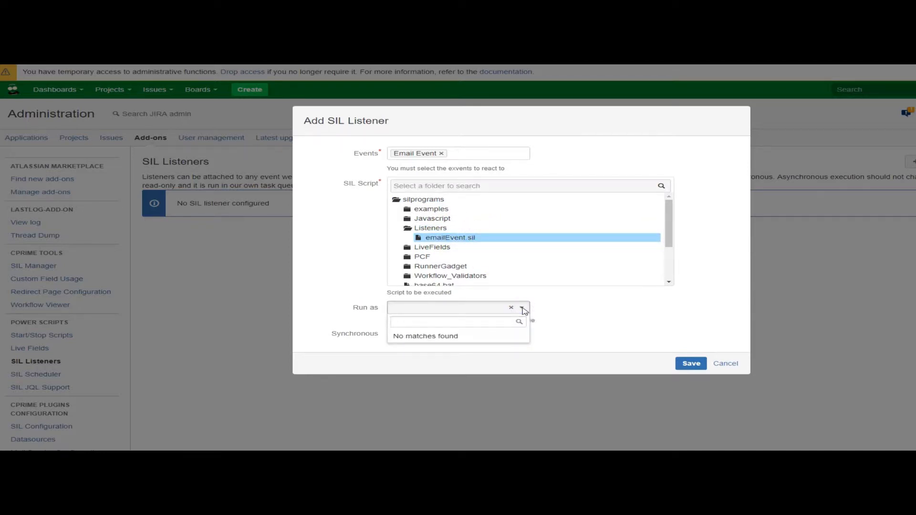
Set the listener's Run as user to the account matching 'jmu'
type("jmu")
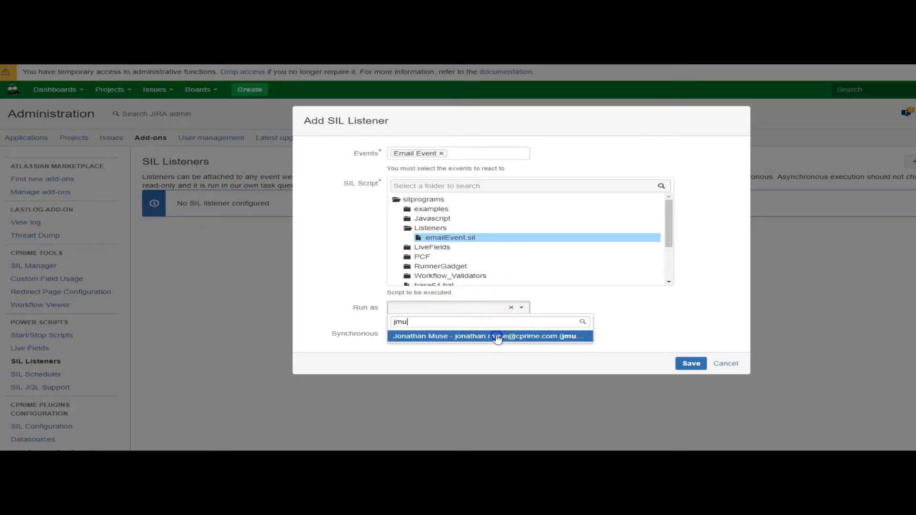
left_click(490, 336)
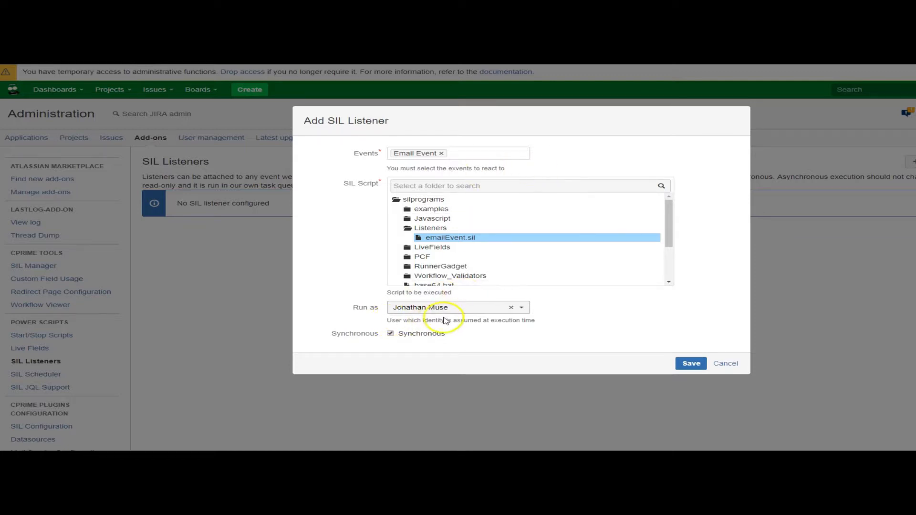
mouse_move(467, 315)
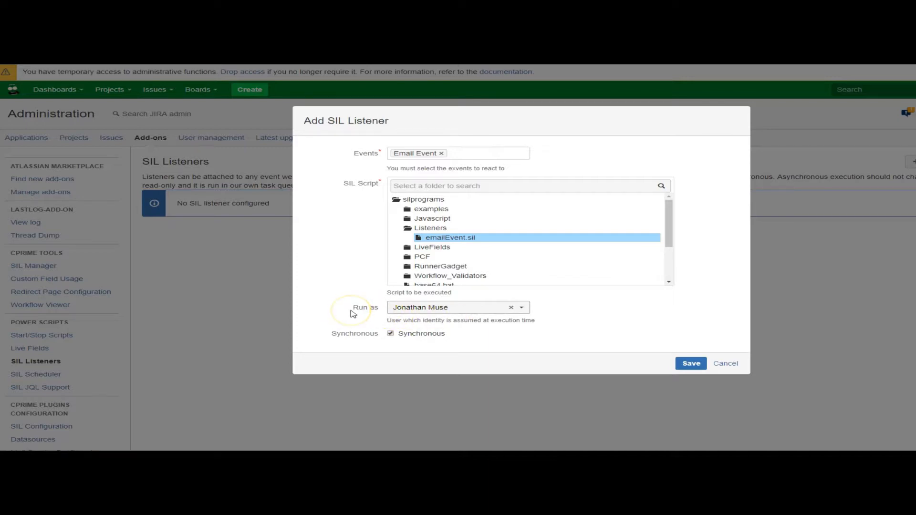
mouse_move(442, 311)
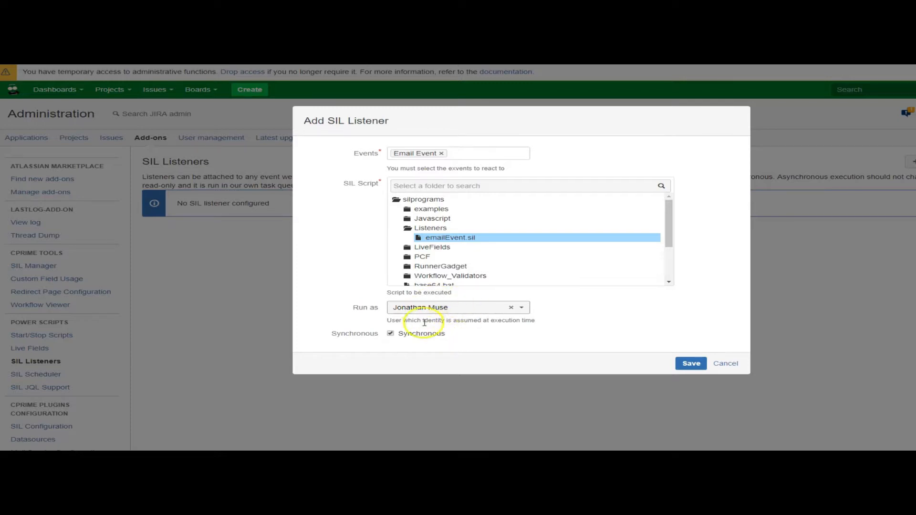
mouse_move(450, 312)
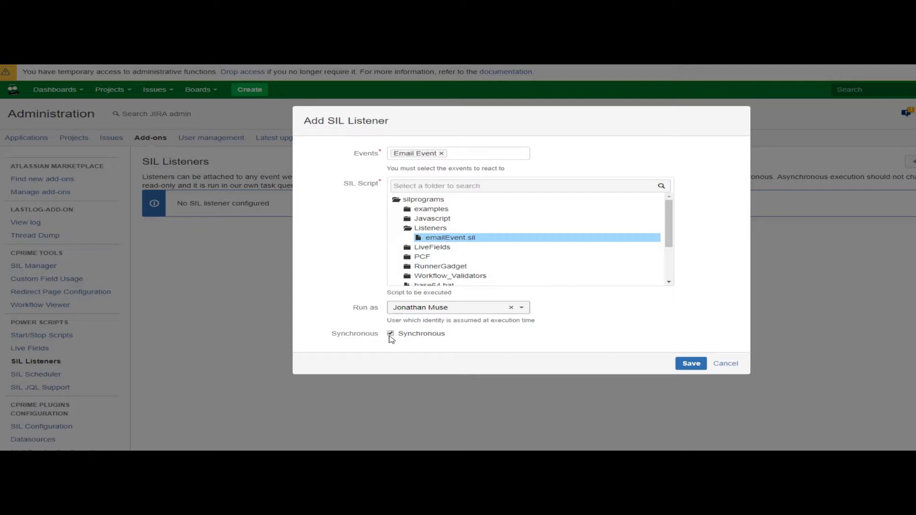
Keep Synchronous checked and save the Email Event listener for emailEvent.sil
left_click(390, 334)
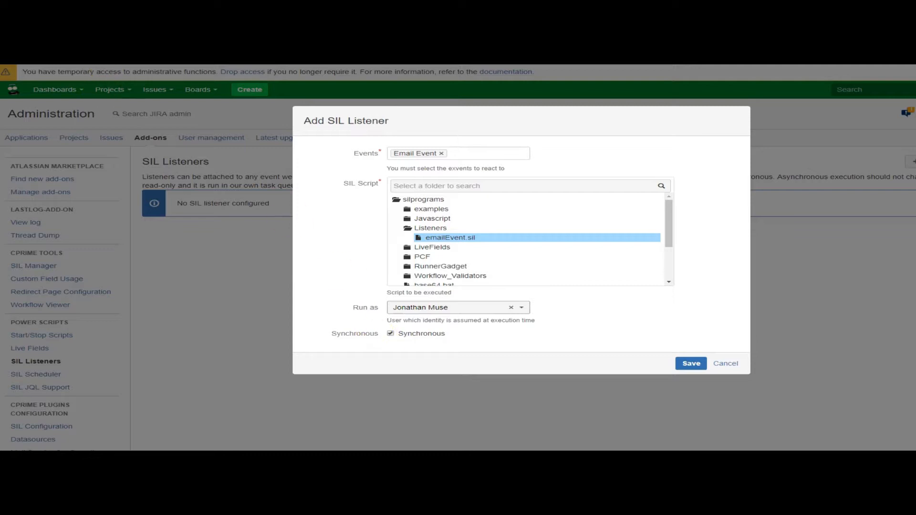
left_click(390, 333)
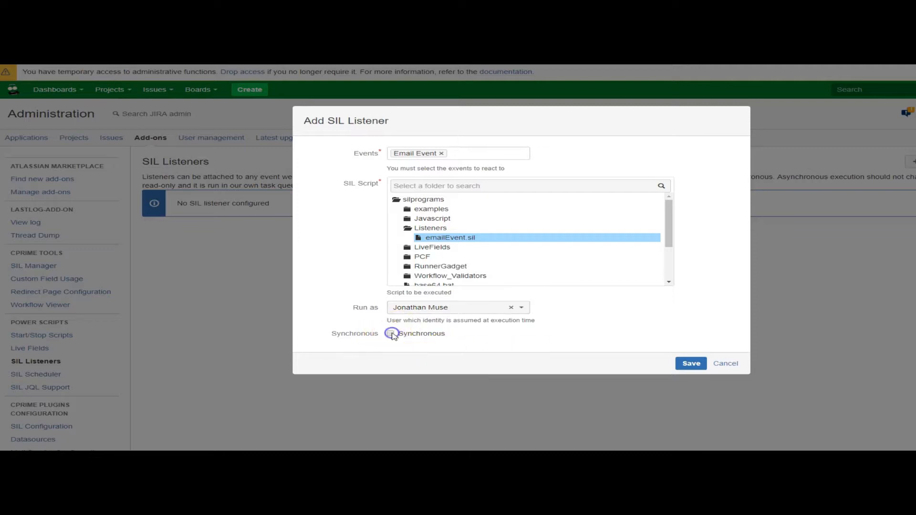
left_click(390, 333)
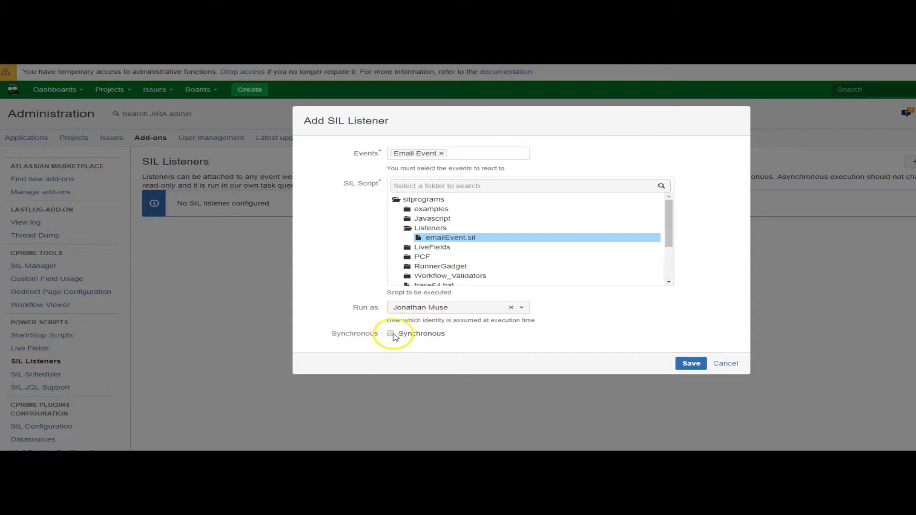
left_click(390, 332)
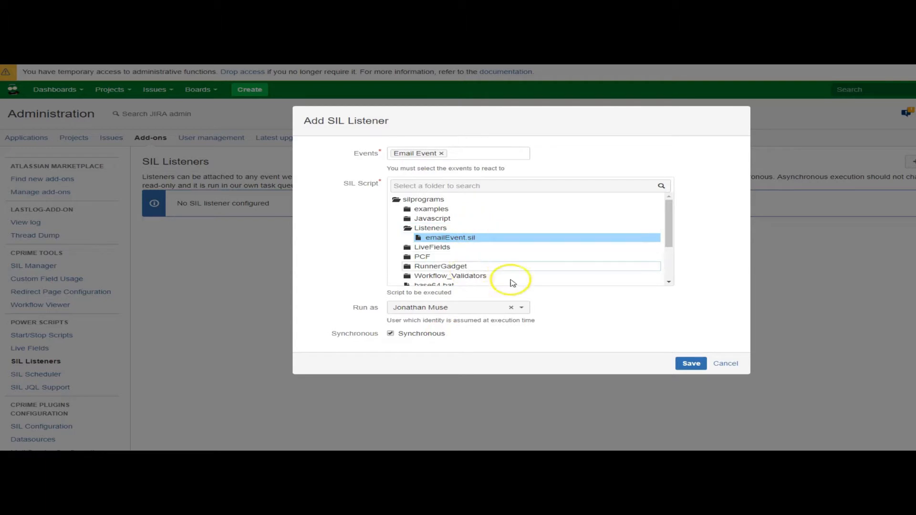
mouse_move(342, 154)
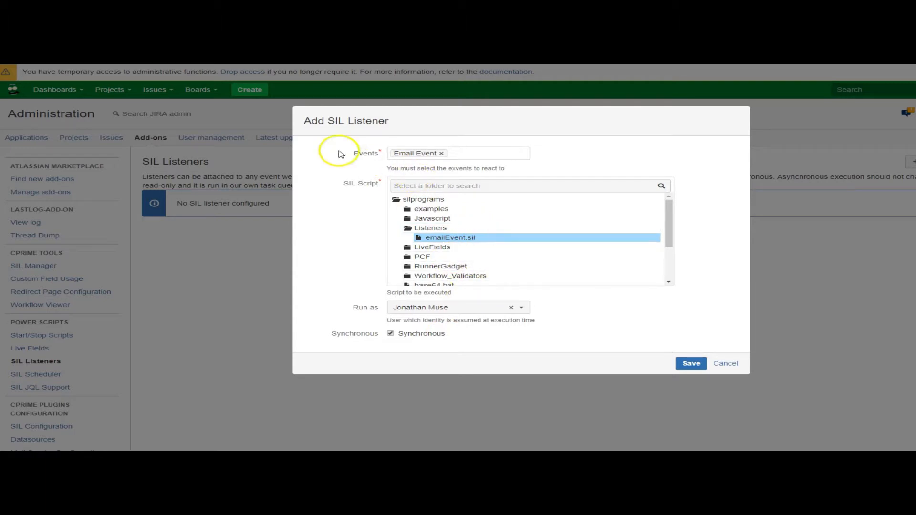
left_click(459, 154)
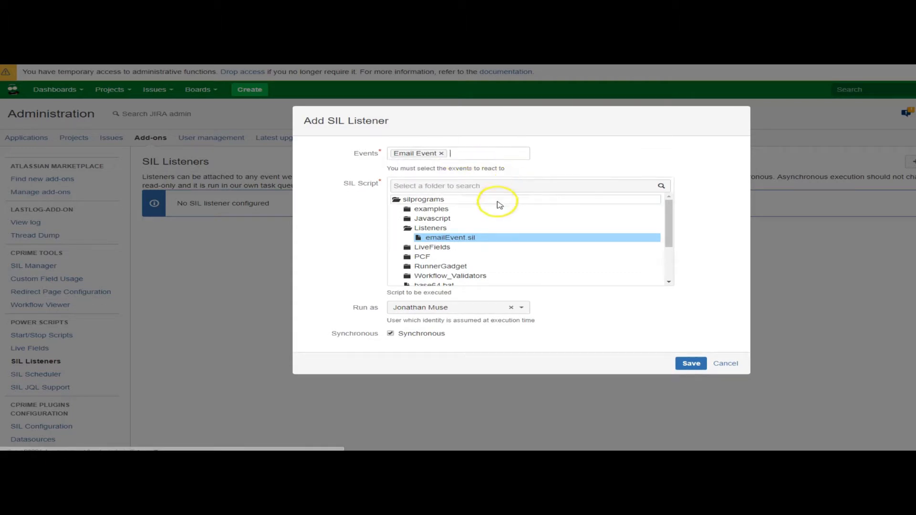
mouse_move(437, 309)
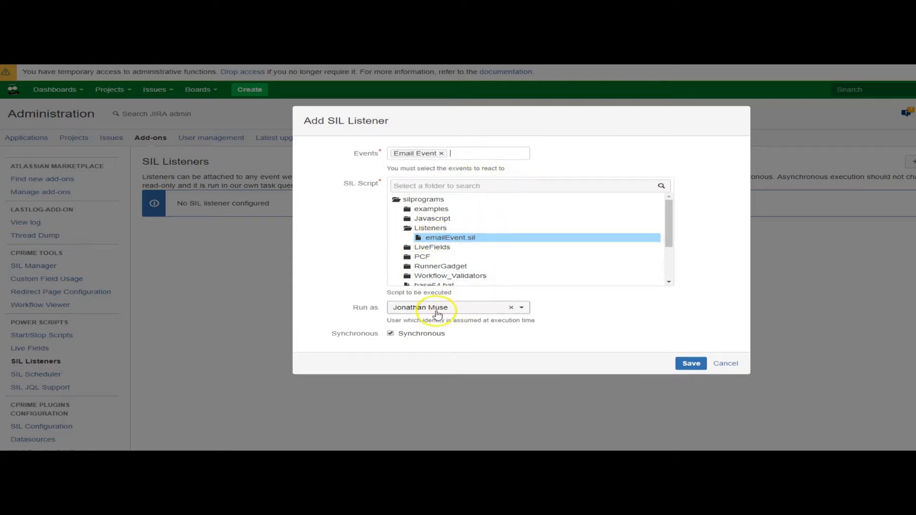
left_click(690, 363)
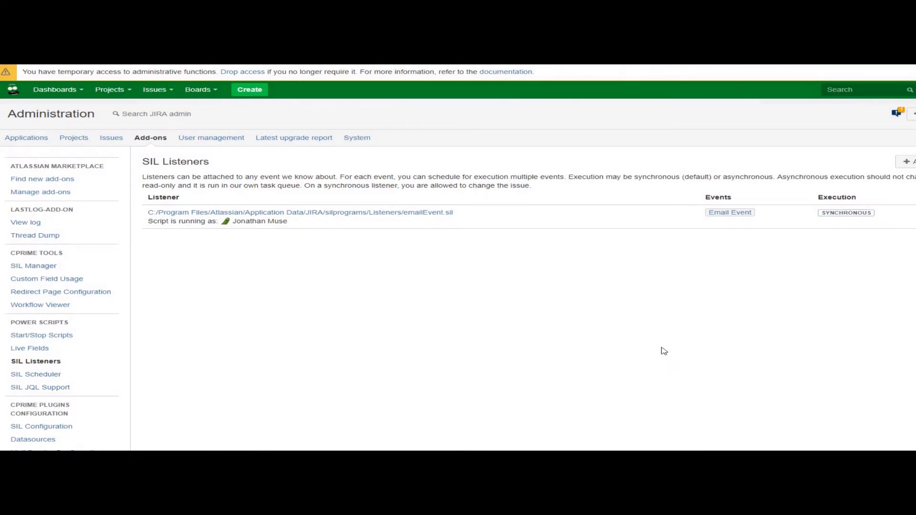
mouse_move(596, 349)
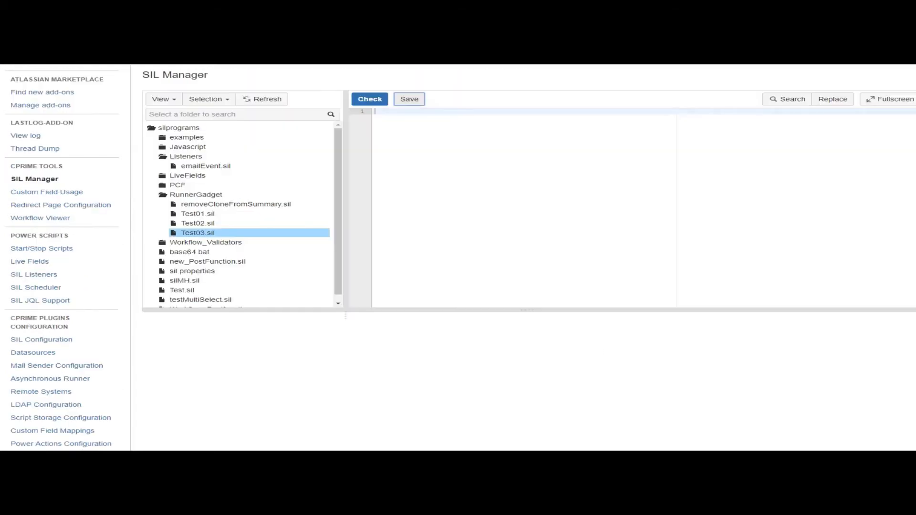
left_click(205, 166)
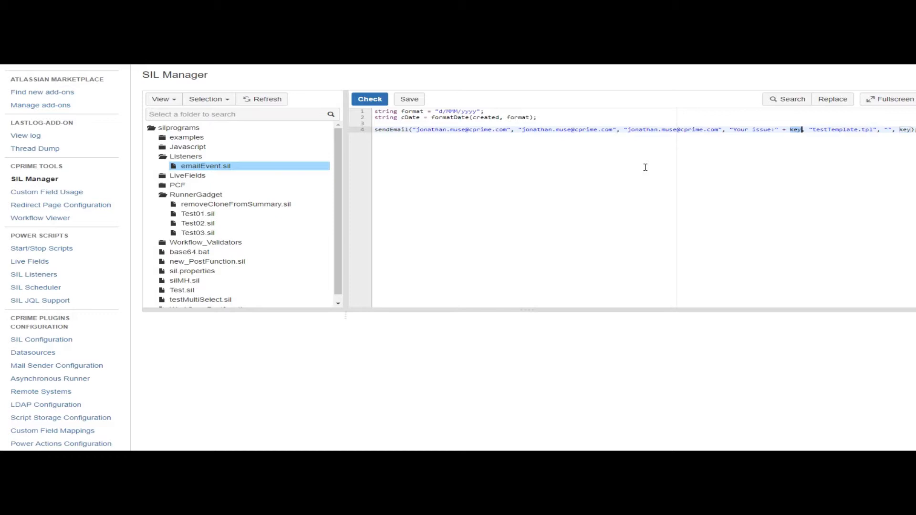
mouse_move(668, 176)
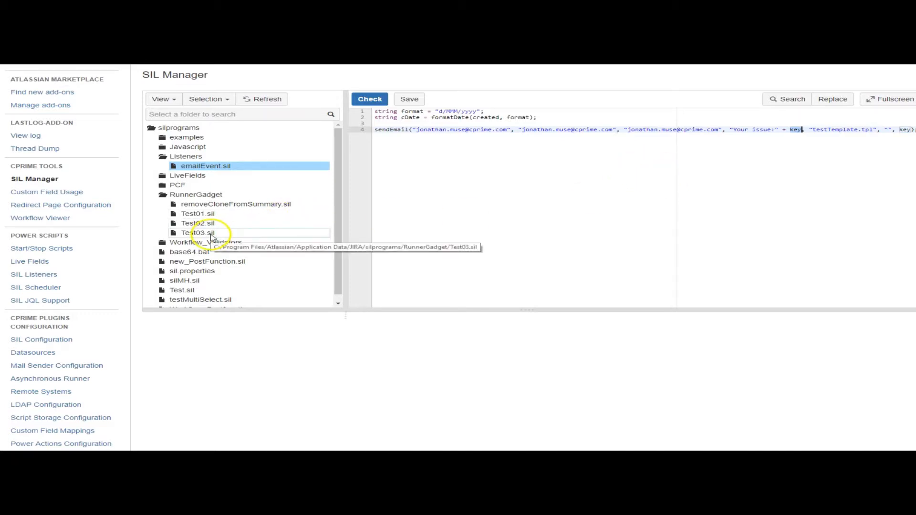
left_click(198, 232)
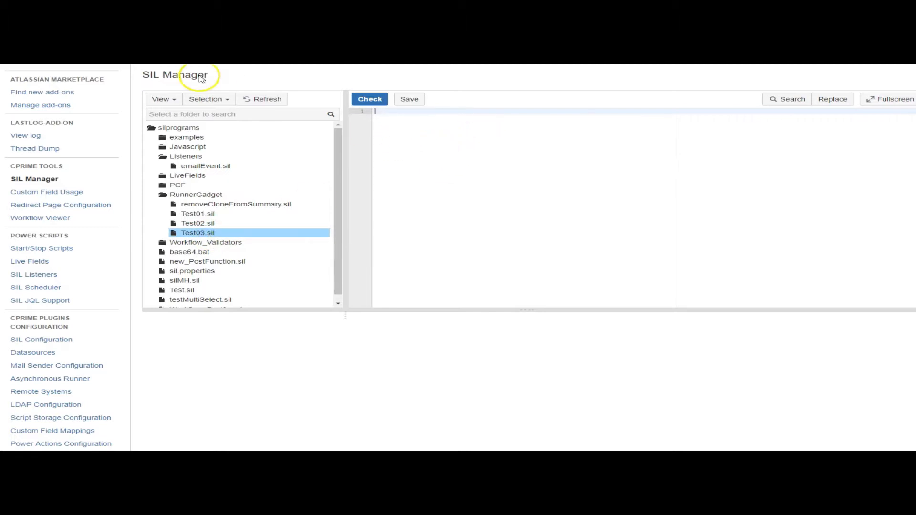
mouse_move(41, 236)
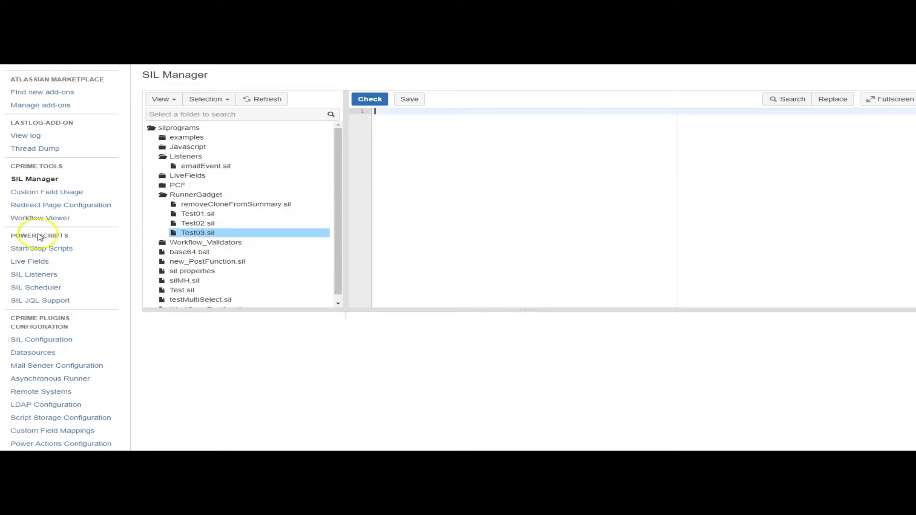
mouse_move(500, 126)
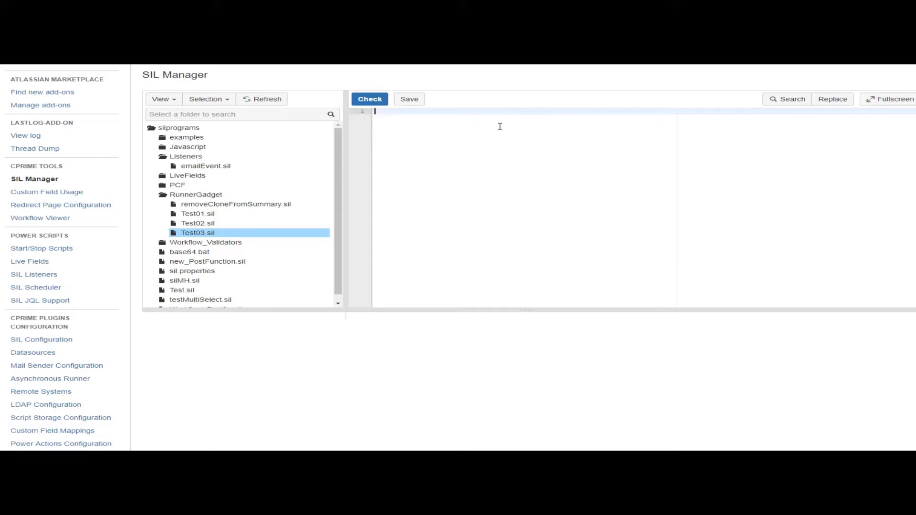
Write raiseEvent("Email Event", "TP-50", currentUser()) in Test03.sil
type("raiseEvent(event_name, issue, user)")
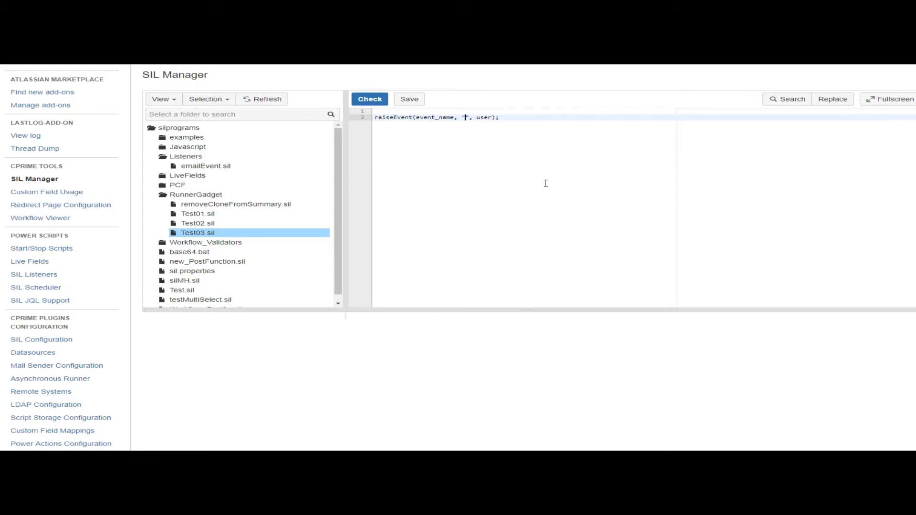
type("TP")
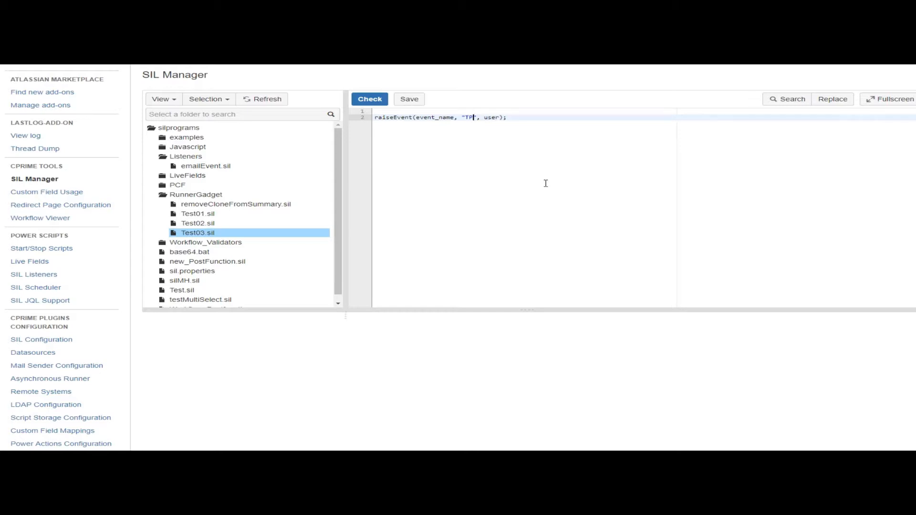
type("-50")
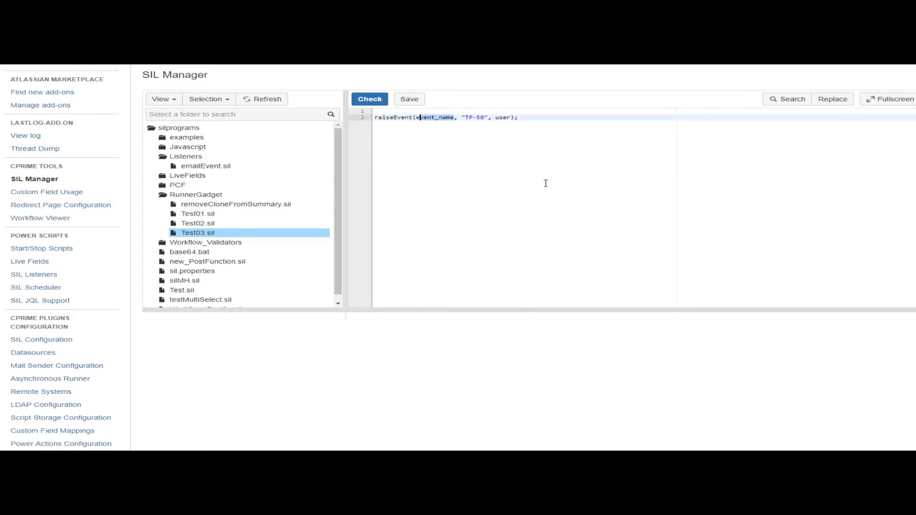
type("\"Email\"")
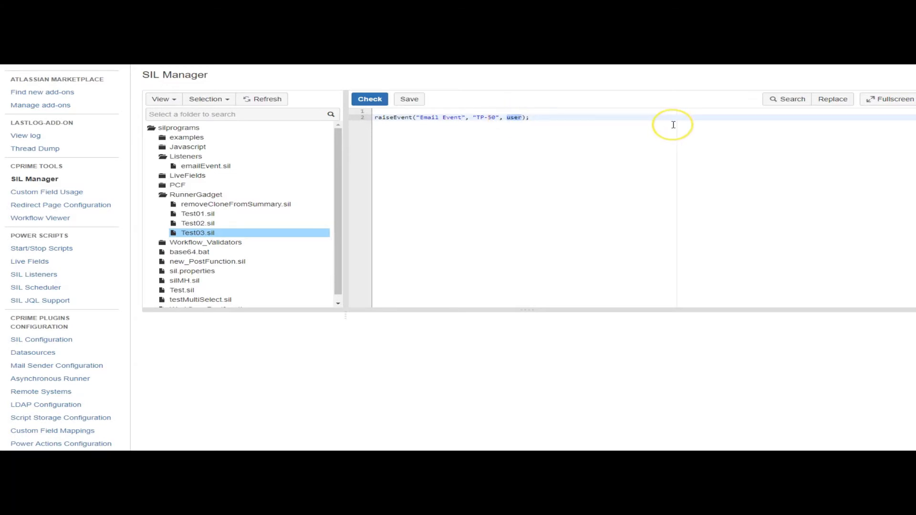
type("currentU")
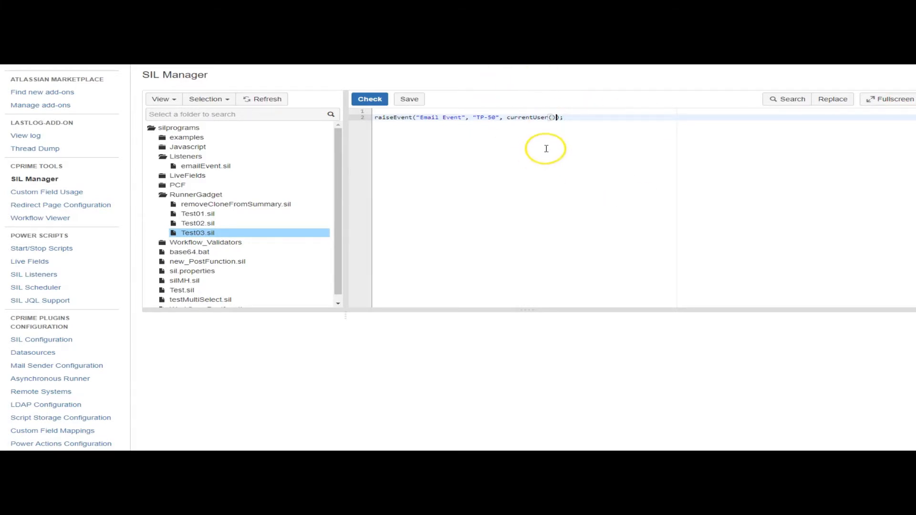
mouse_move(596, 123)
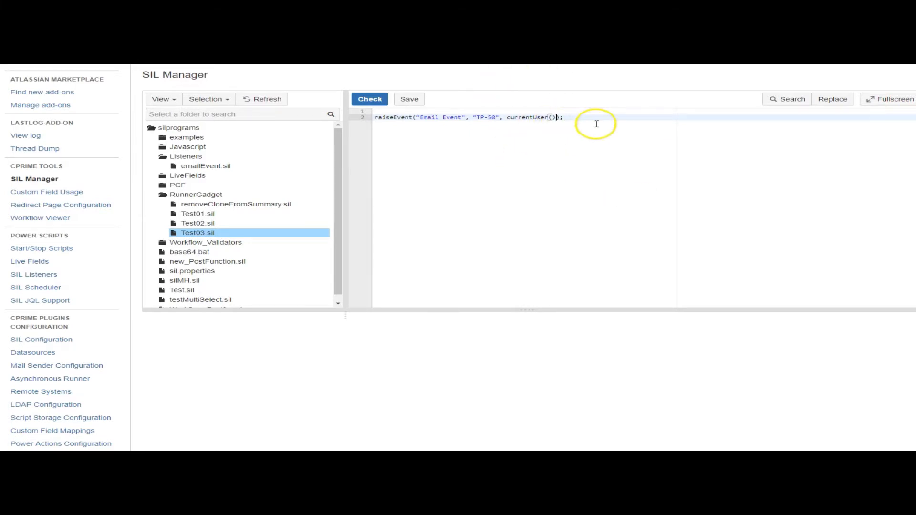
Check Test03.sil syntax, then go to the Power Scripts dashboard
left_click(369, 99)
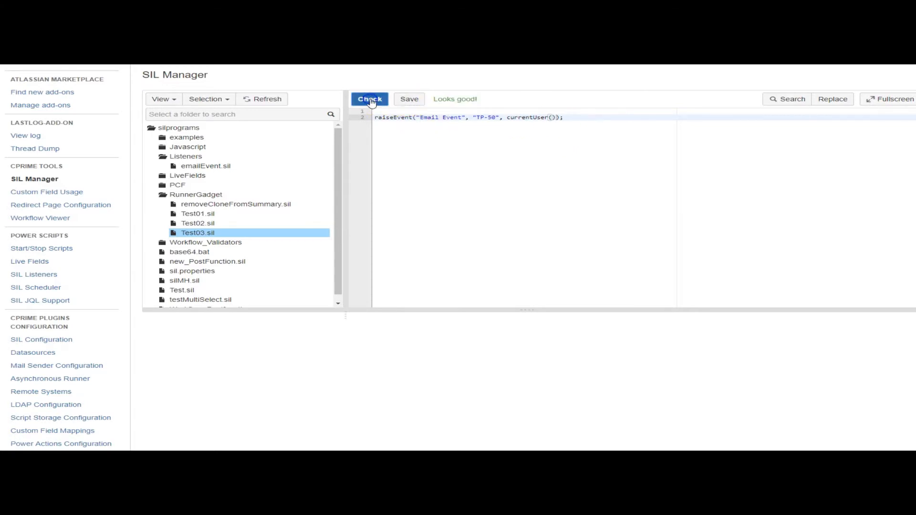
left_click(409, 98)
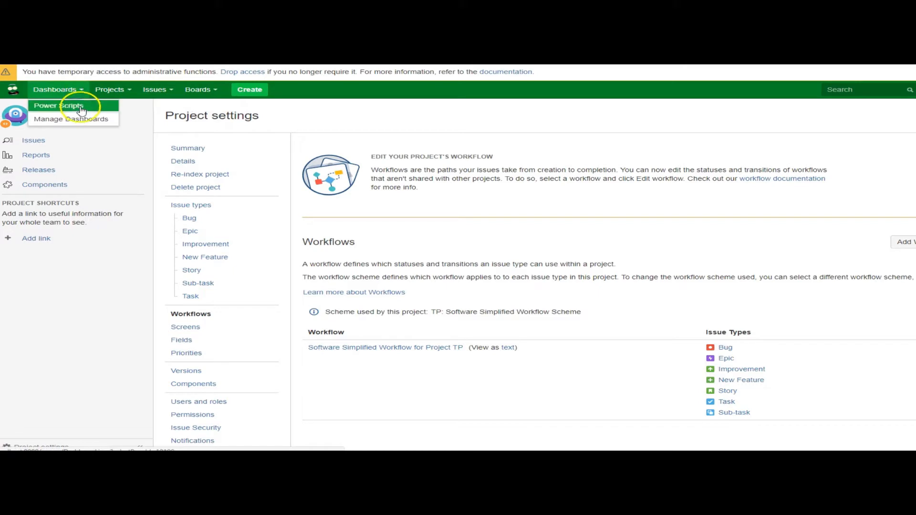
left_click(57, 106)
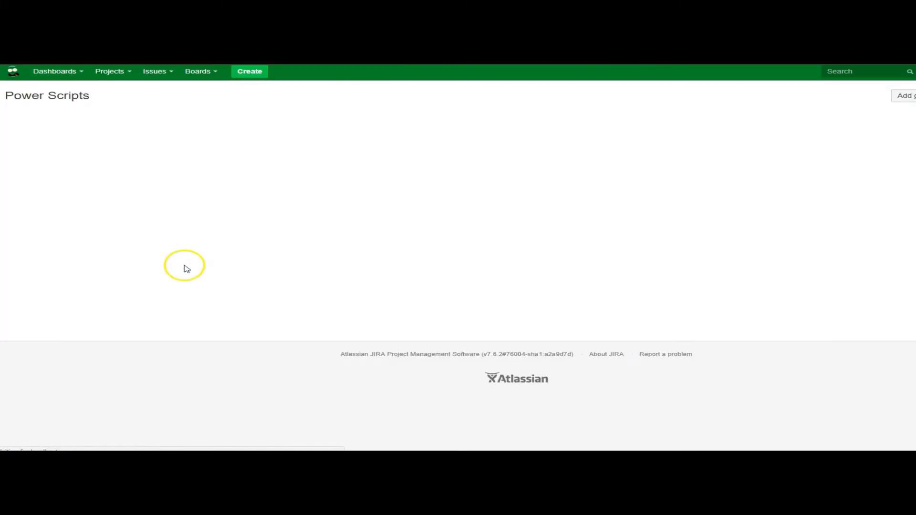
Pick a program from the SIL Runner gadget's Program list
left_click(186, 136)
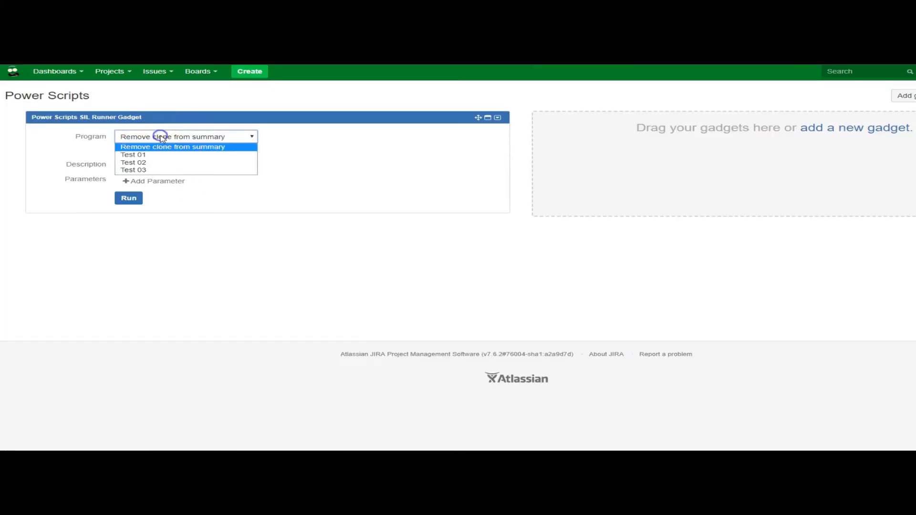
left_click(133, 169)
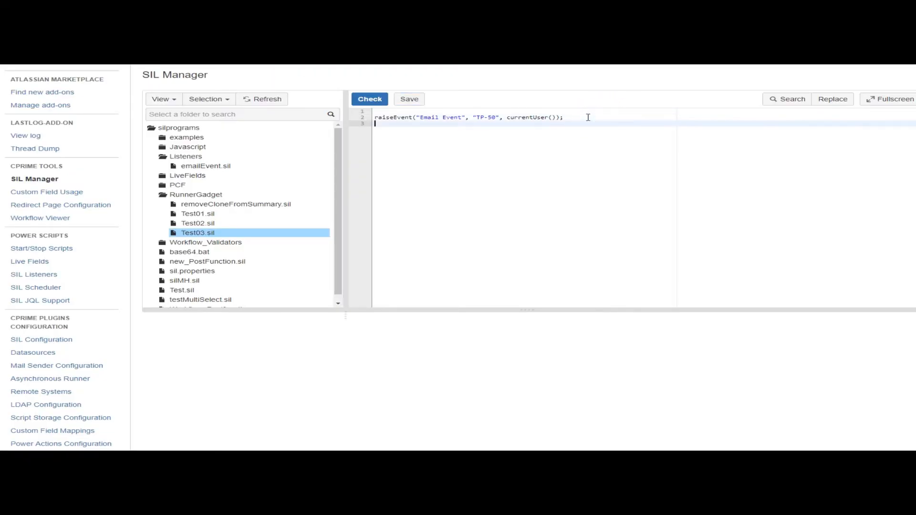
Add return "The event was raised!" to Test03.sil and save it
type("return")
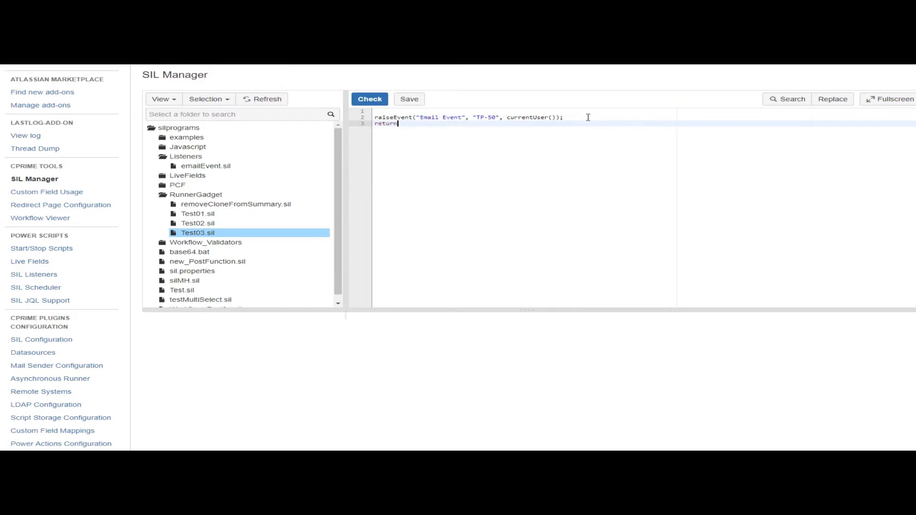
type("\"T")
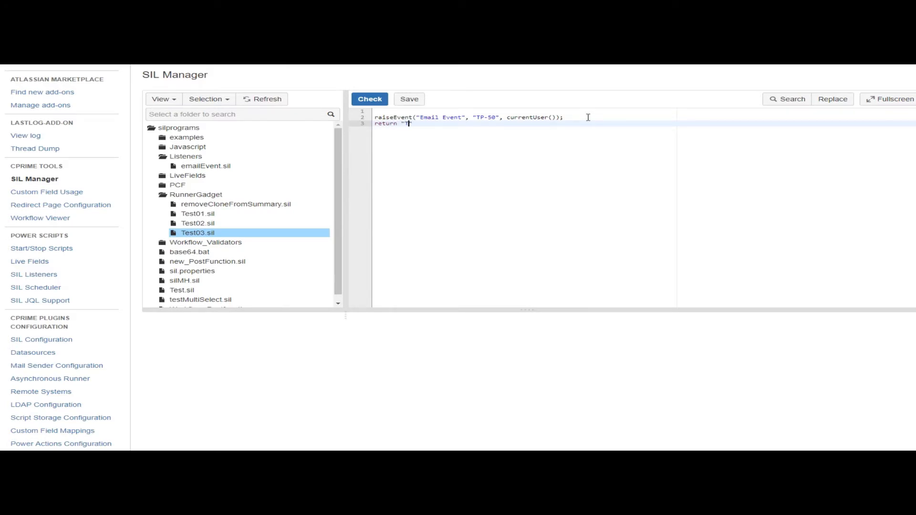
type("he event was raised")
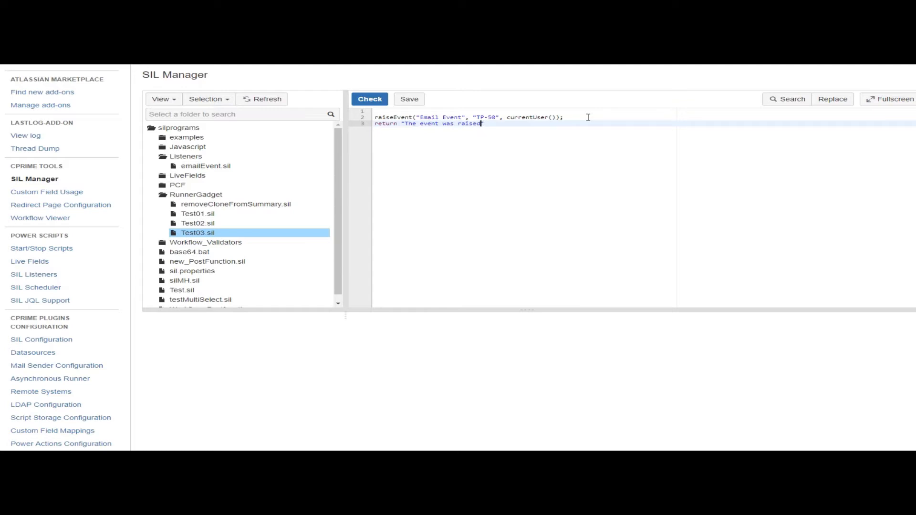
type("!")
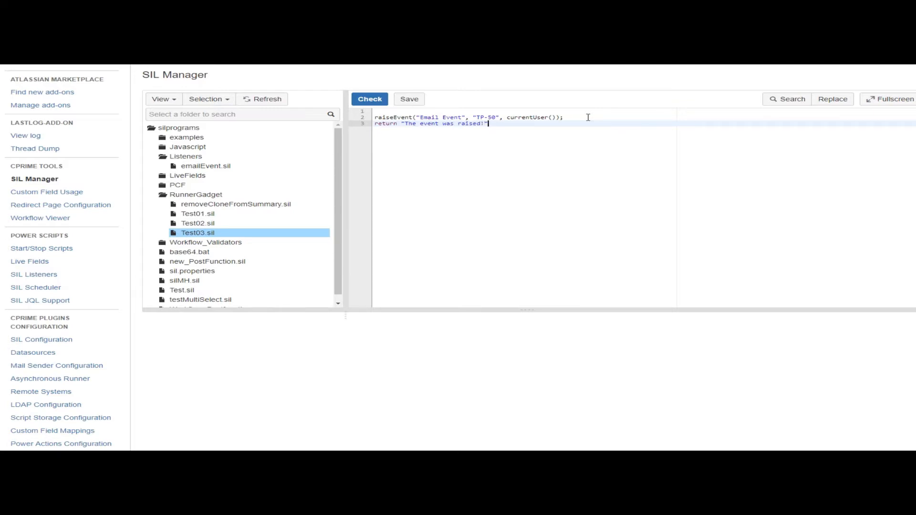
left_click(370, 99)
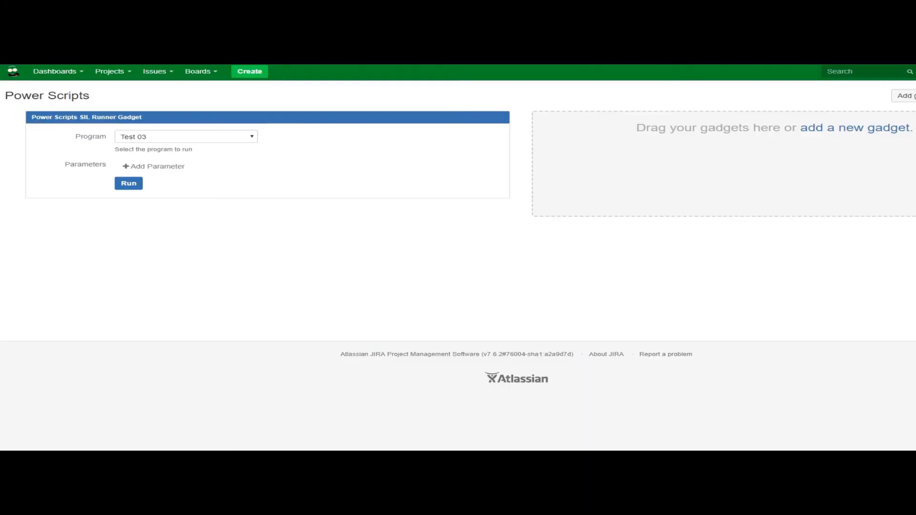
Run Test 03 from the SIL Runner gadget and read the console output
left_click(128, 183)
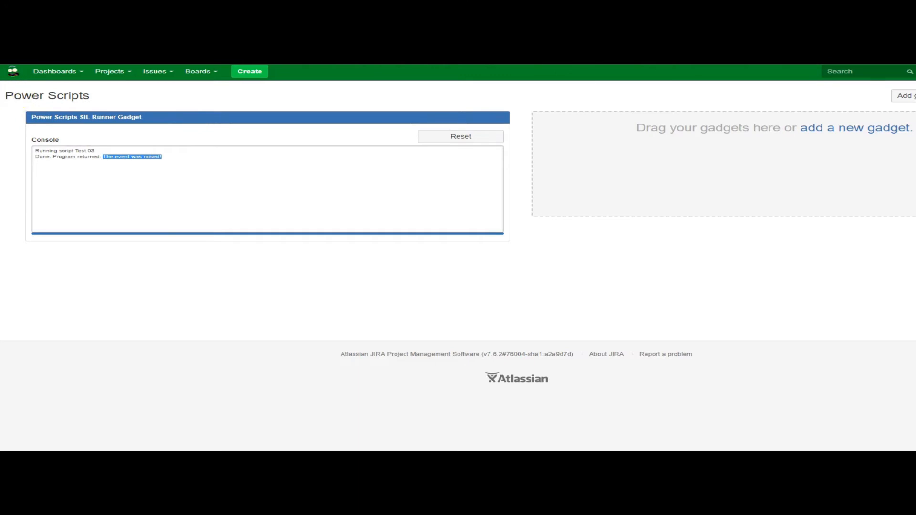
mouse_move(6, 90)
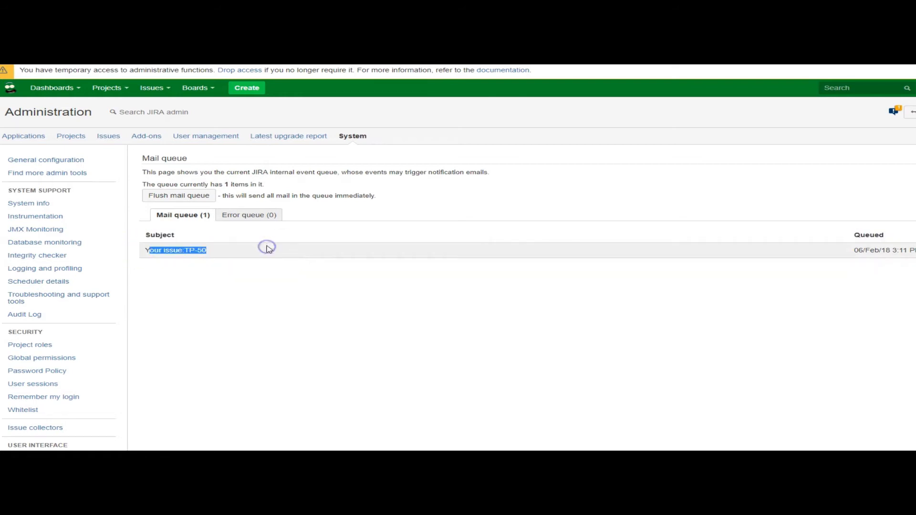
mouse_move(39, 77)
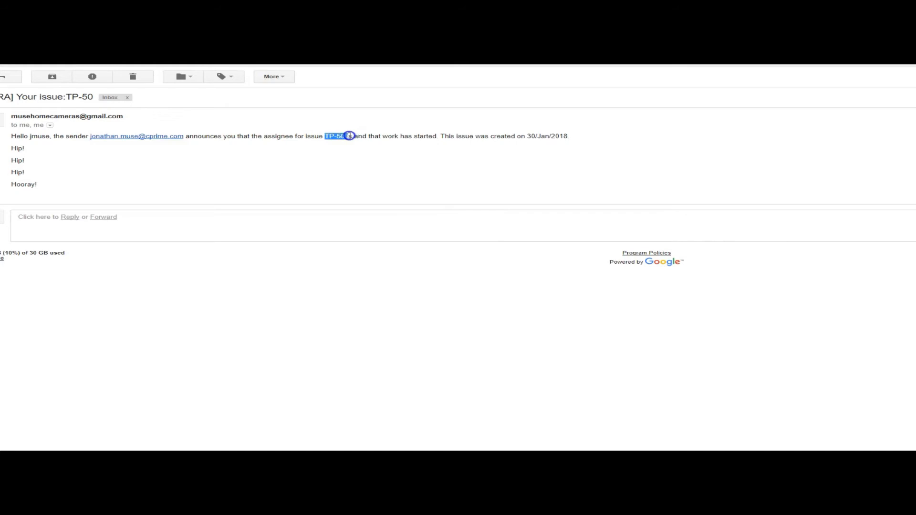
mouse_move(24, 156)
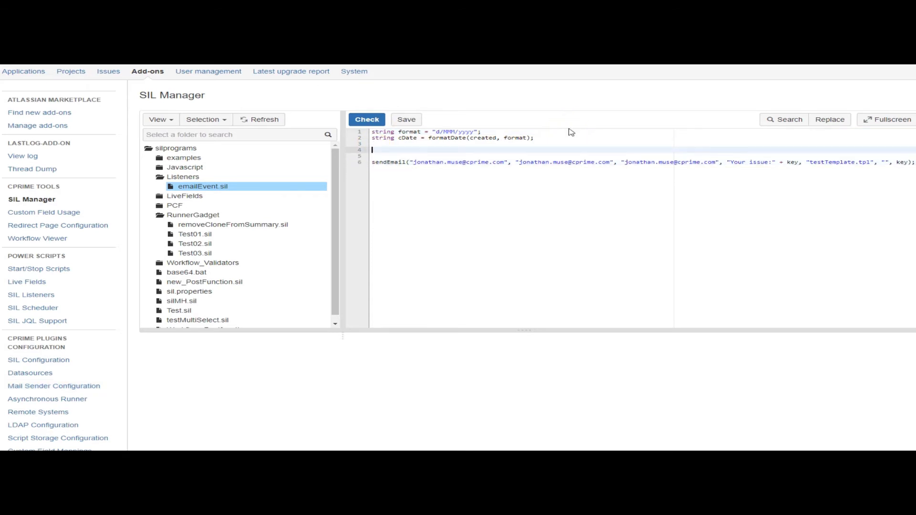
Wrap the sendEmail call in if(project == "TP" && type == "Task") { }
type("if(p")
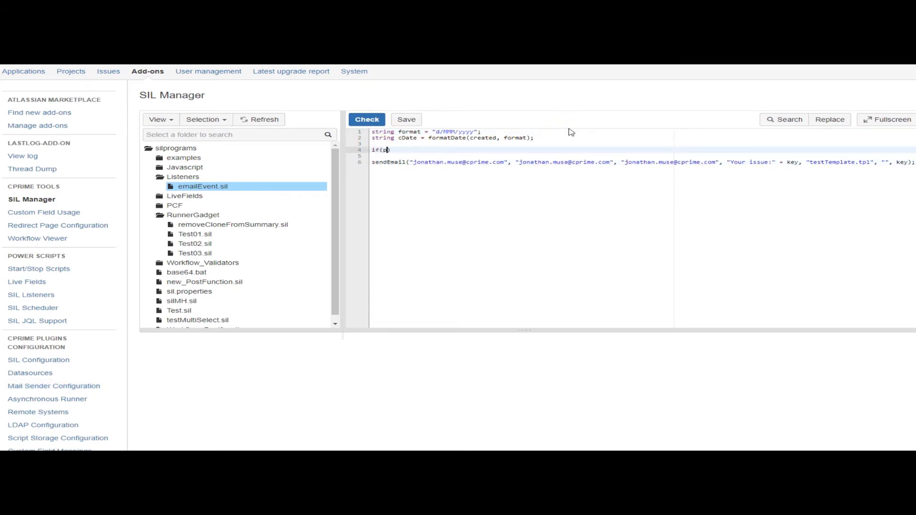
type("roject")
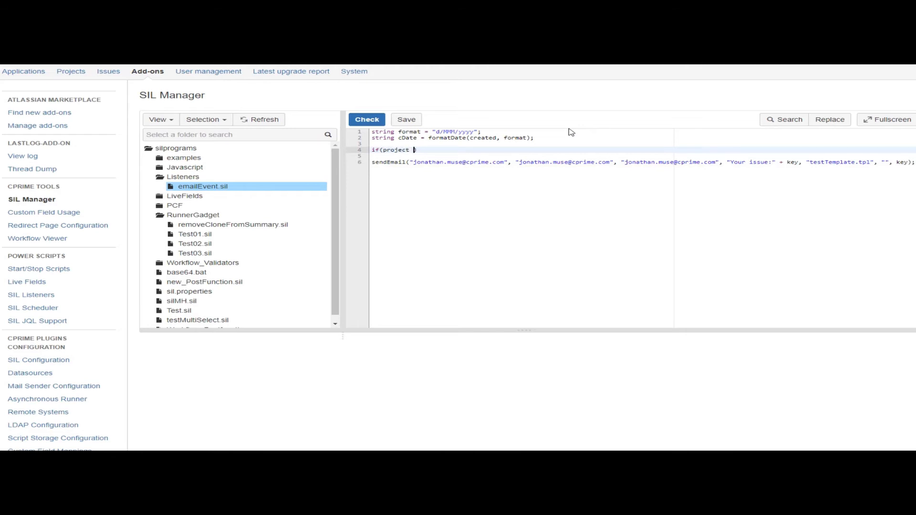
type("=")
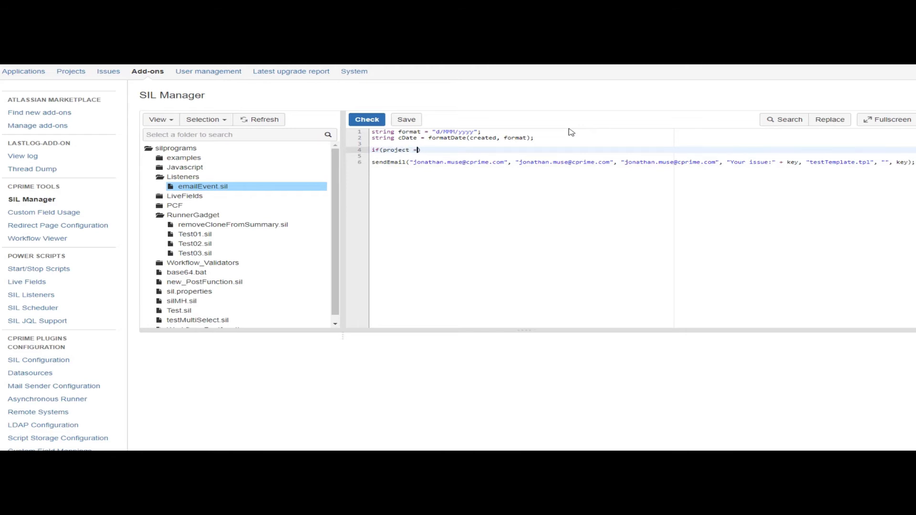
type("= \"T\")")
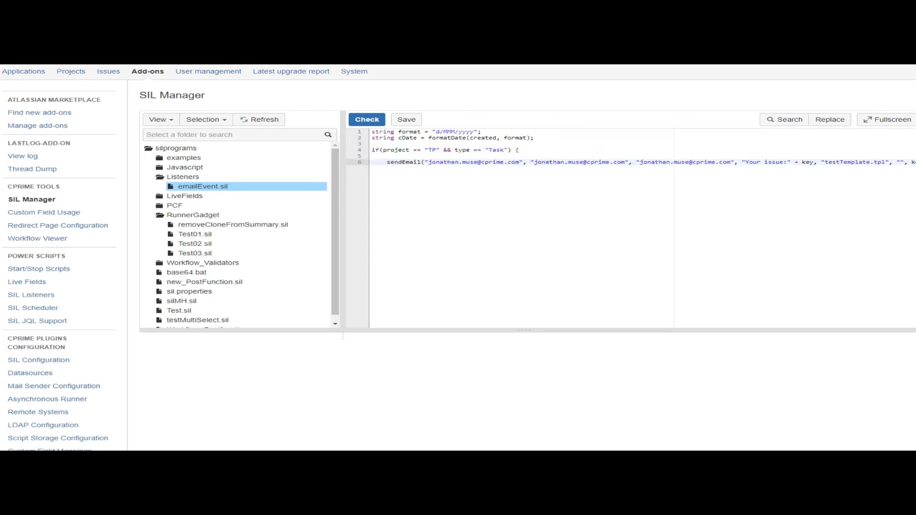
type("}")
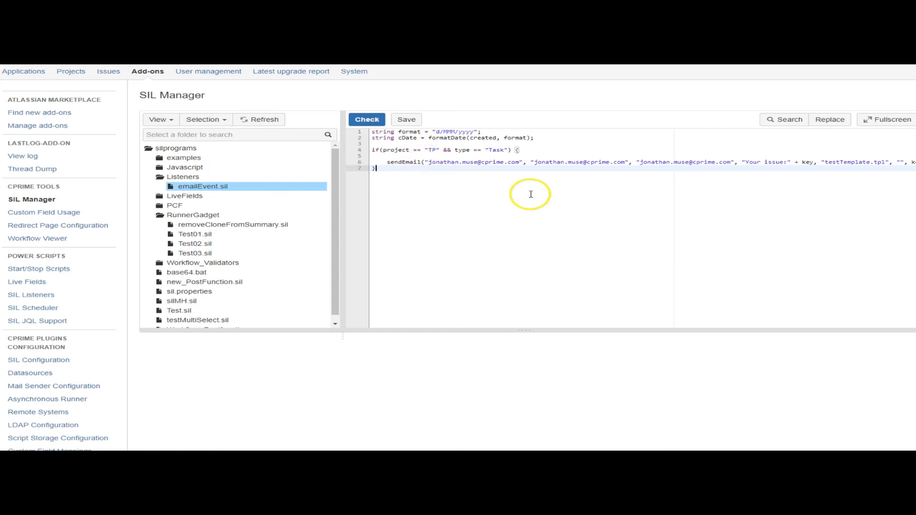
mouse_move(474, 218)
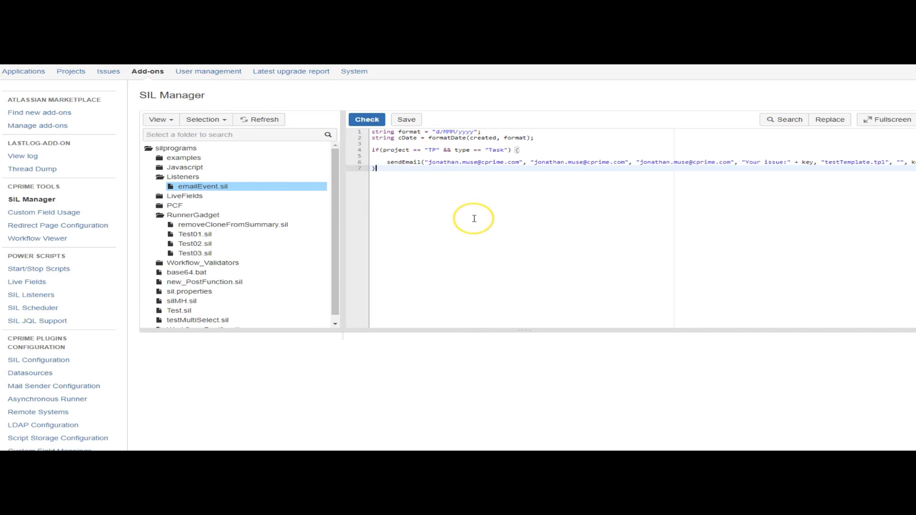
mouse_move(473, 223)
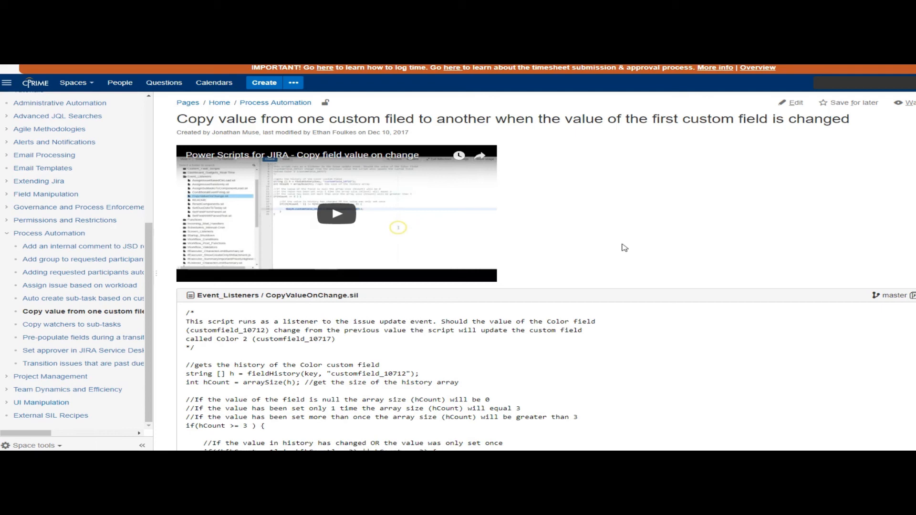
mouse_move(49, 127)
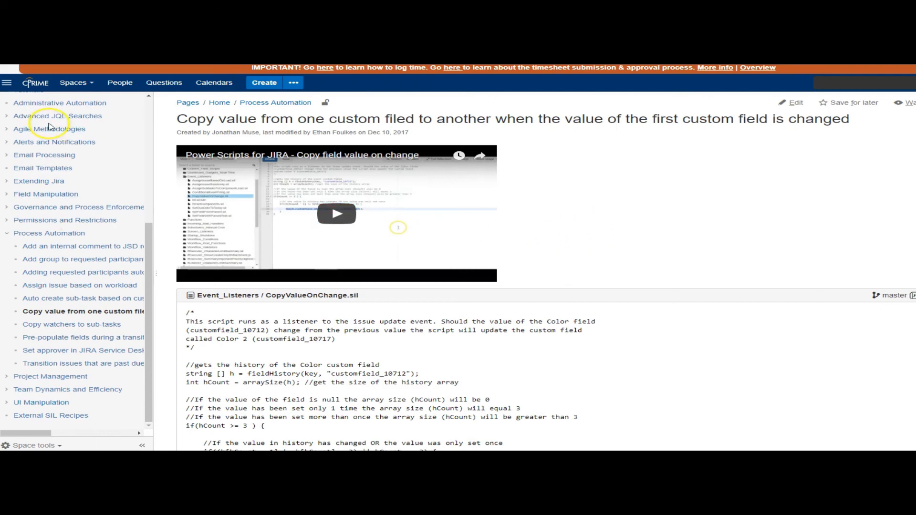